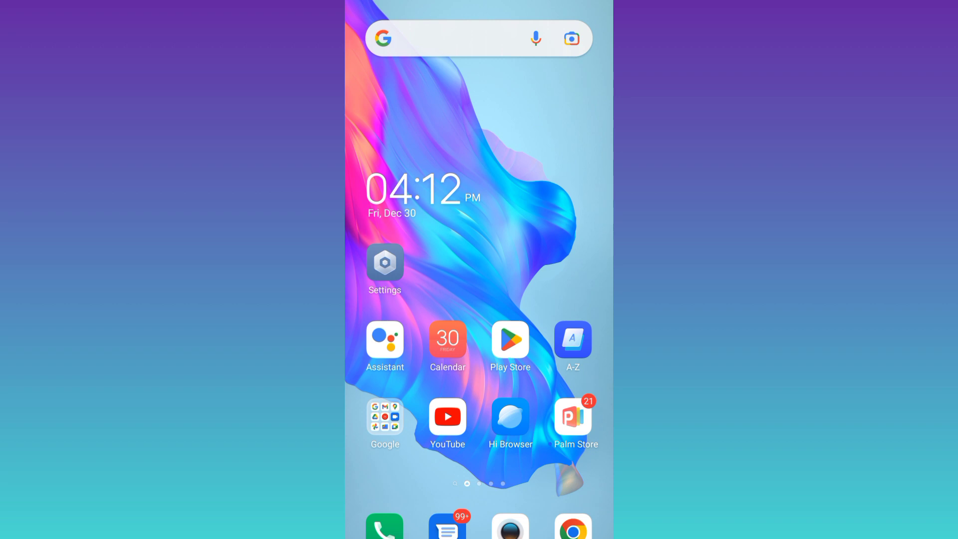
Open the Play Store listing for Button Mapper: Remap your keys from the home screen.
left_click(509, 340)
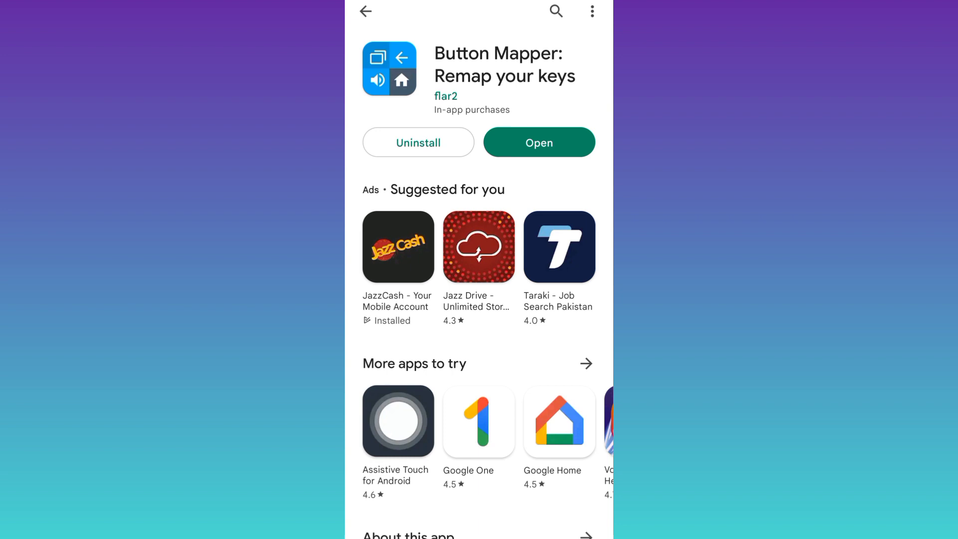
Launch the installed Button Mapper app from its Play Store listing.
left_click(538, 143)
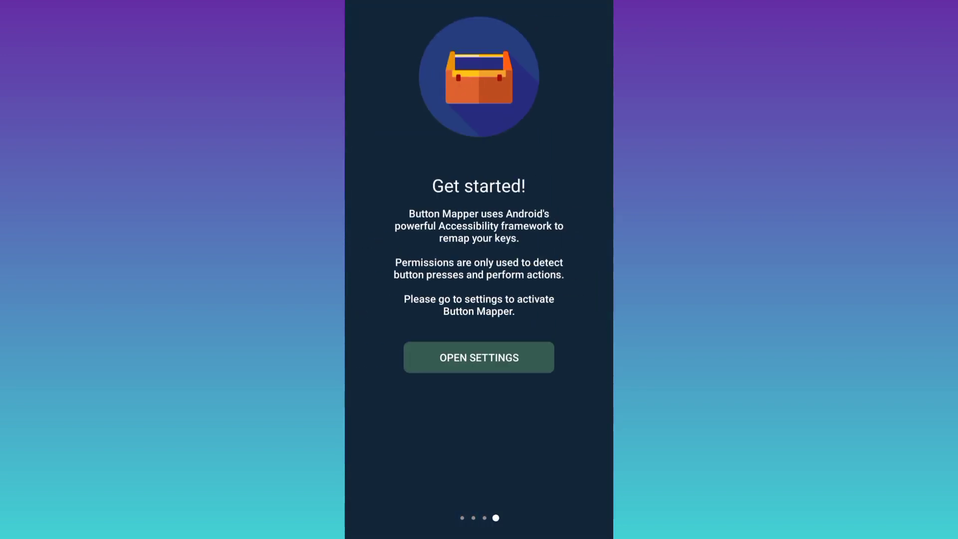
Enable Button Mapper's accessibility service in Android Accessibility settings.
left_click(478, 356)
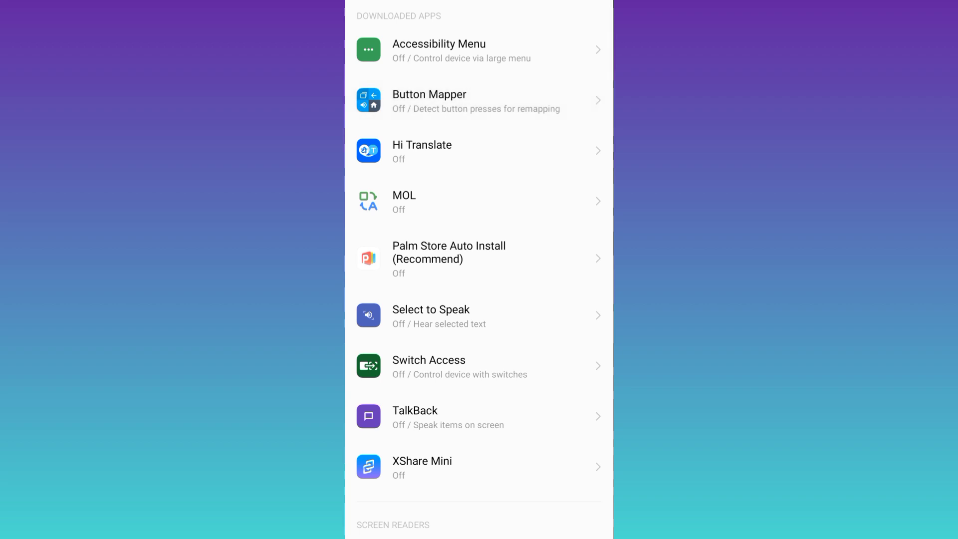
left_click(476, 101)
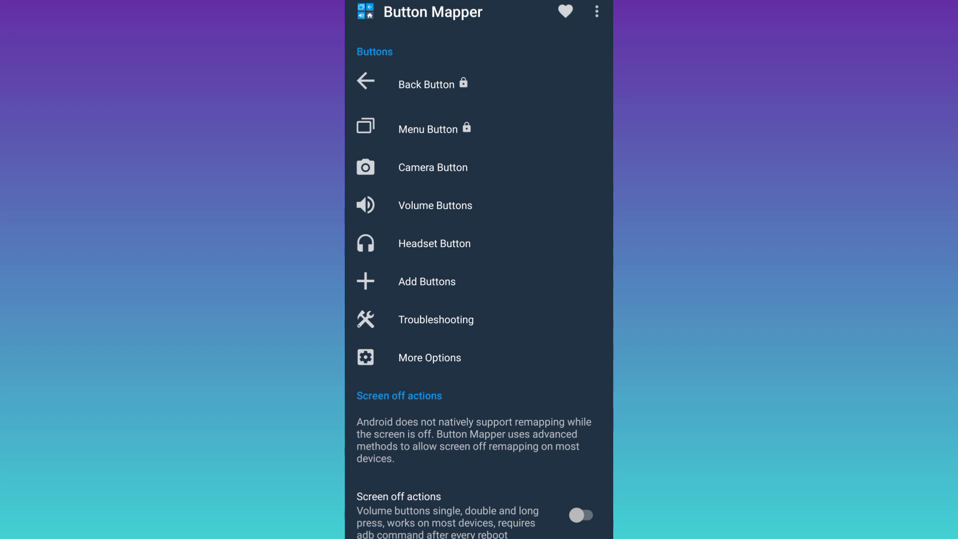
In Volume Buttons, enable Volume Up customization with single tap set to No Action.
left_click(435, 205)
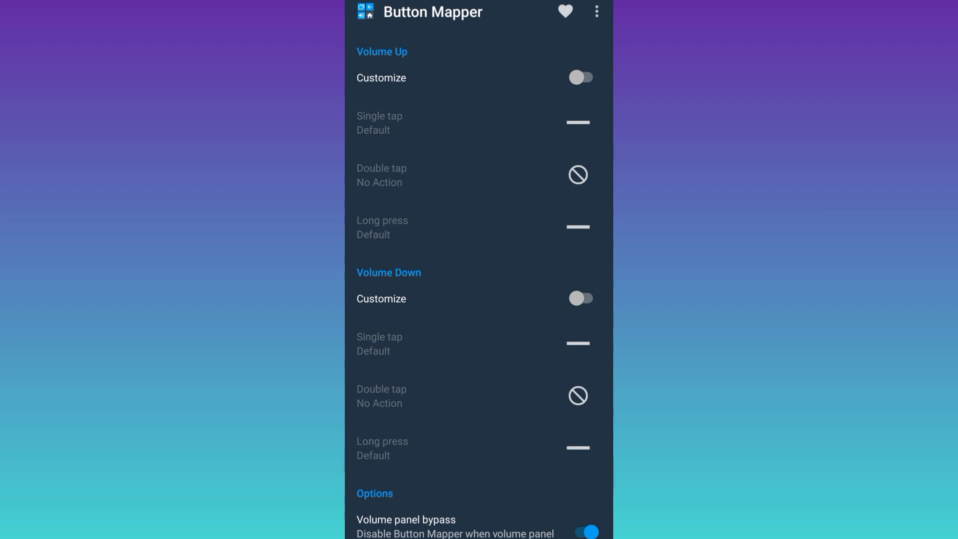
left_click(581, 77)
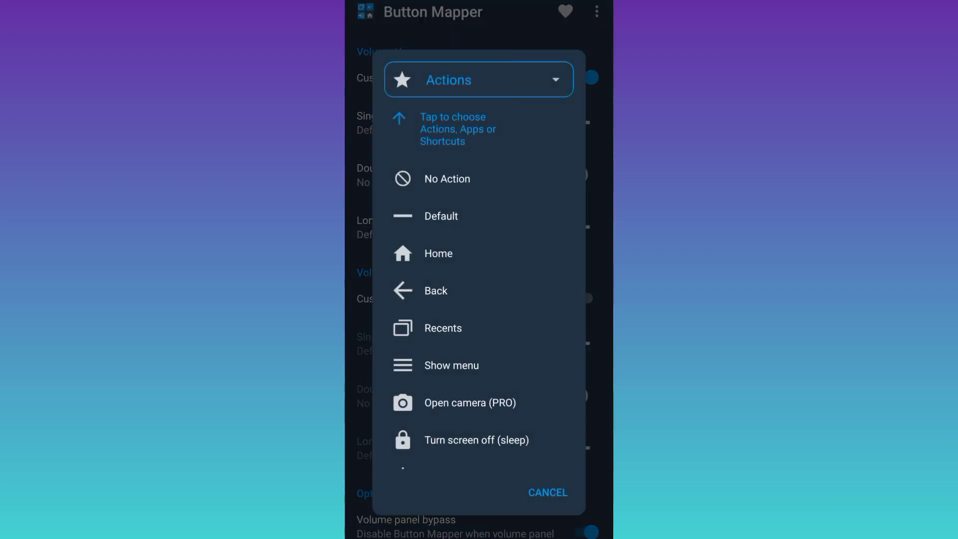
left_click(546, 492)
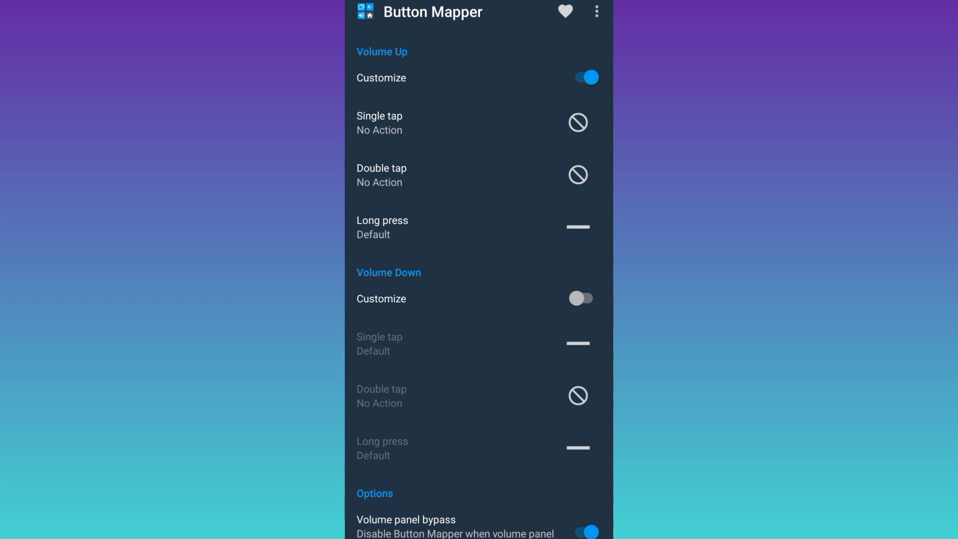
Enable Volume Down customization with its single tap set to No Action.
left_click(581, 299)
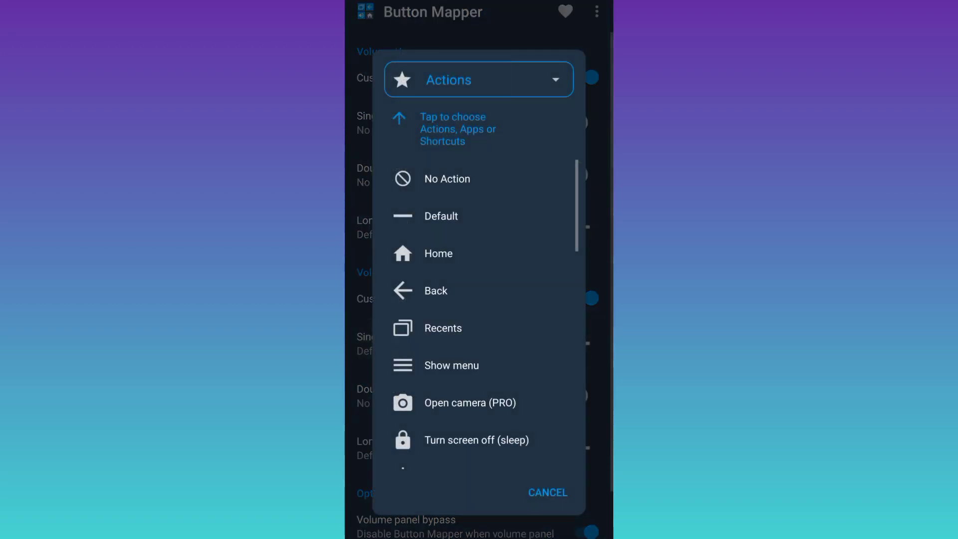
left_click(547, 493)
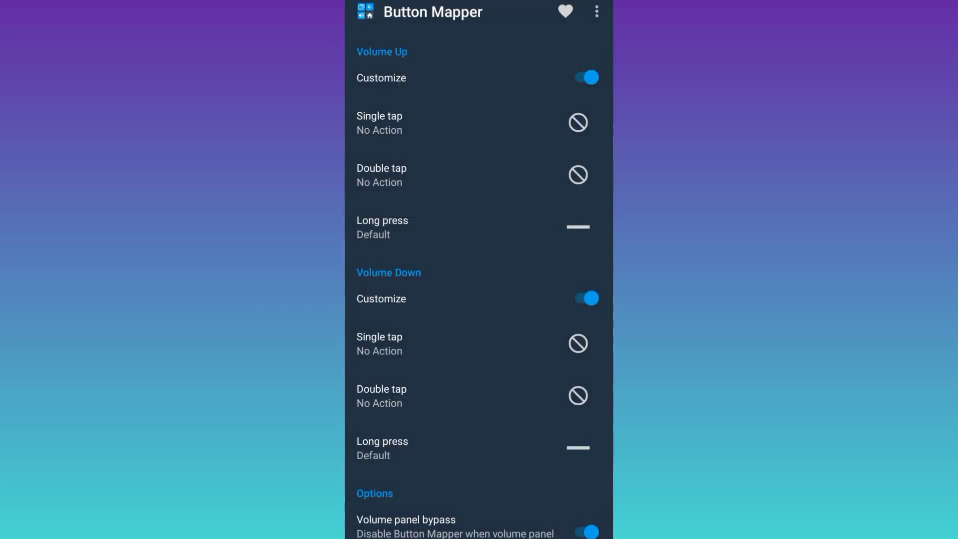